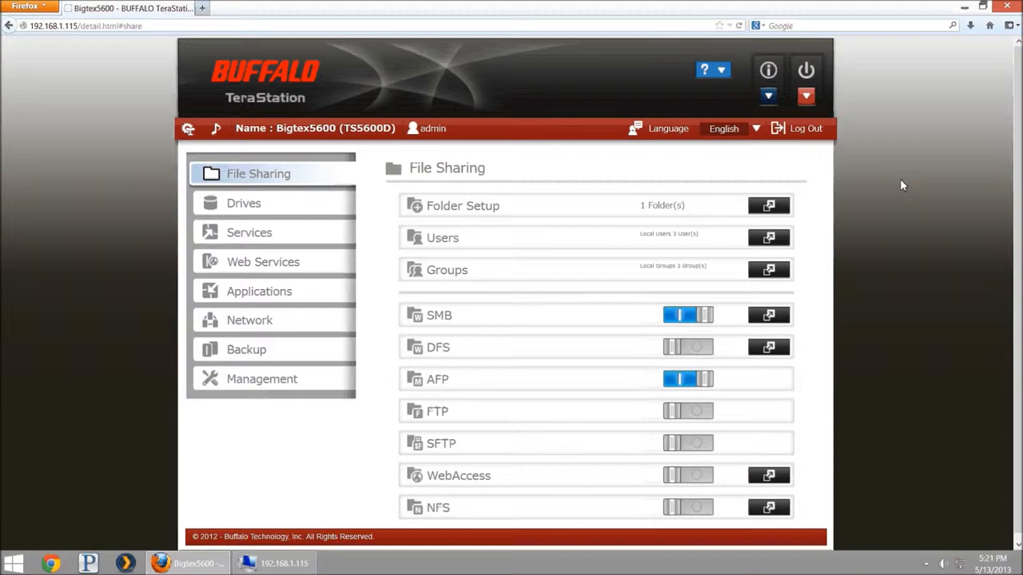
mouse_move(727, 184)
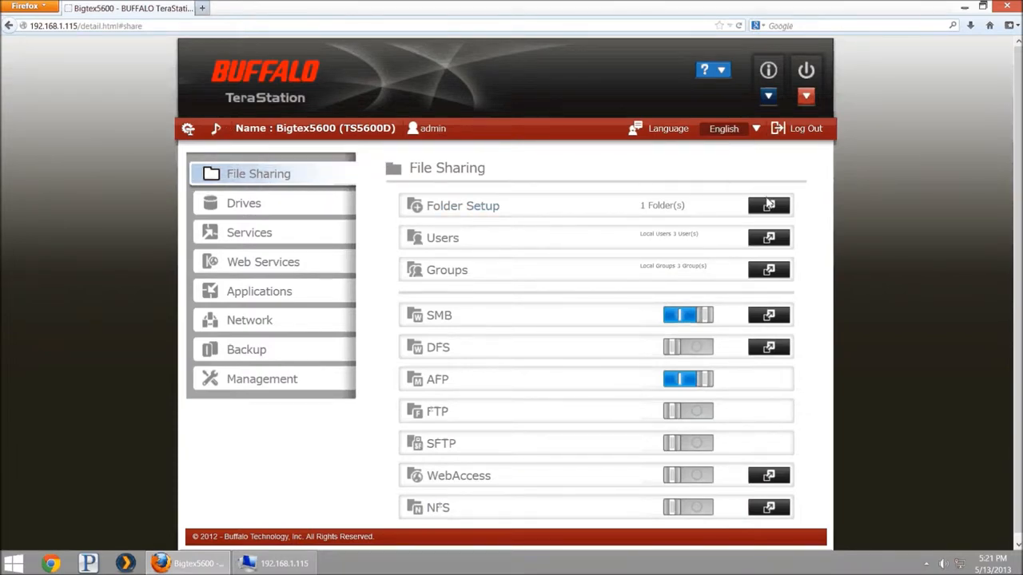
Show the Shared Folder List from the File Sharing page's Folder Setup
left_click(767, 205)
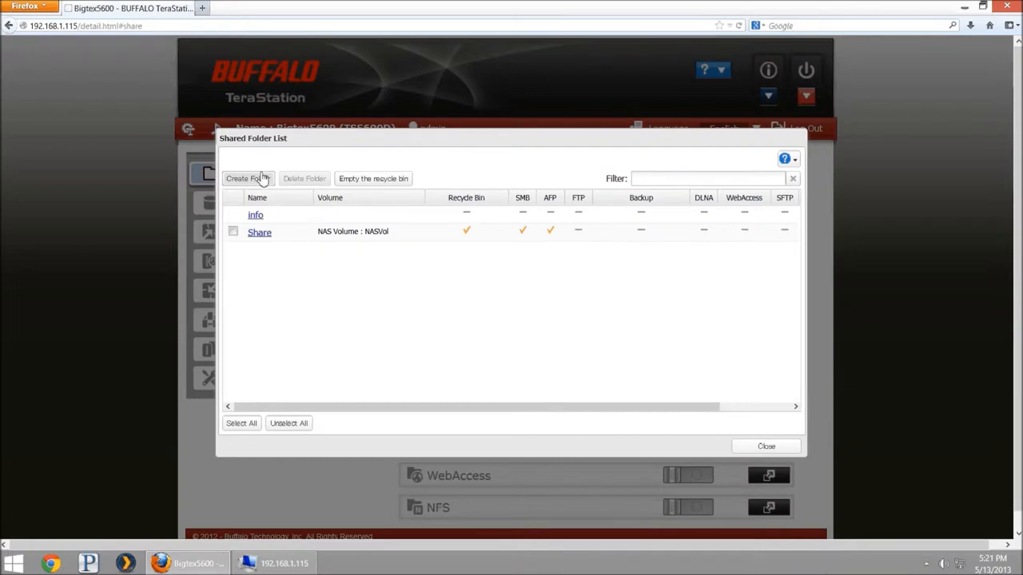
Create a read-write shared folder named BitTorrent with Recycle Bin disabled and return to File Sharing
left_click(247, 179)
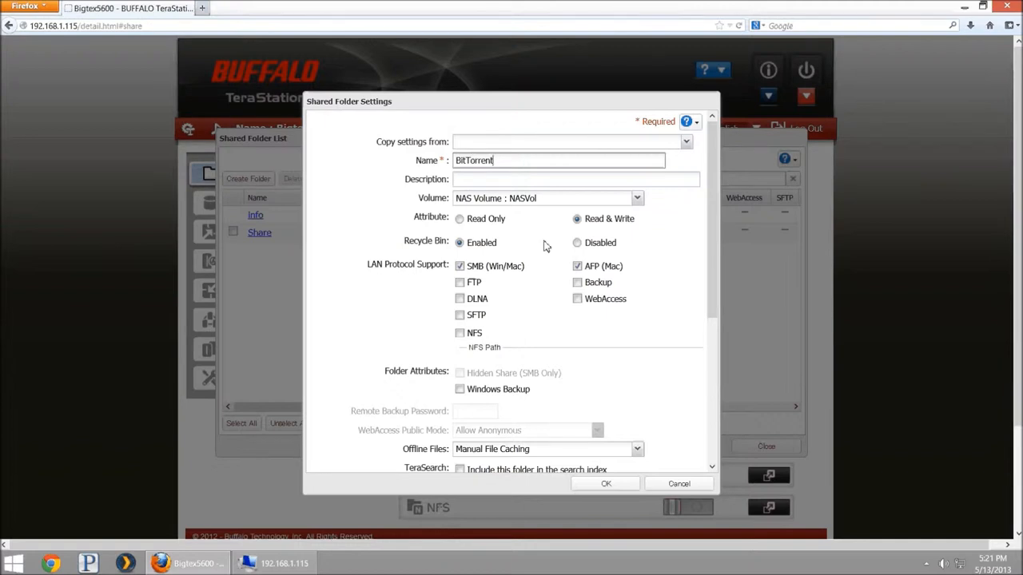
left_click(576, 243)
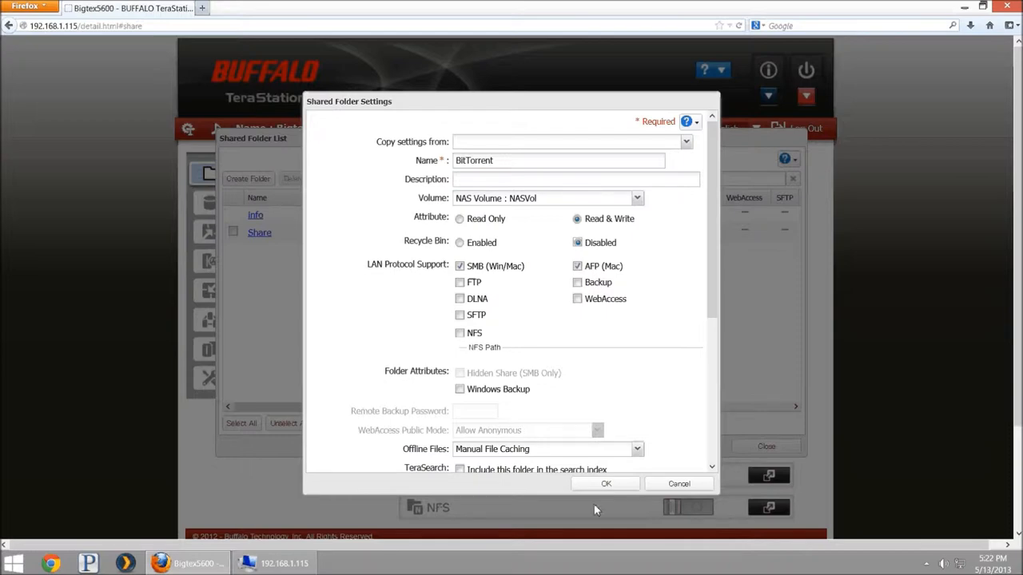
left_click(606, 483)
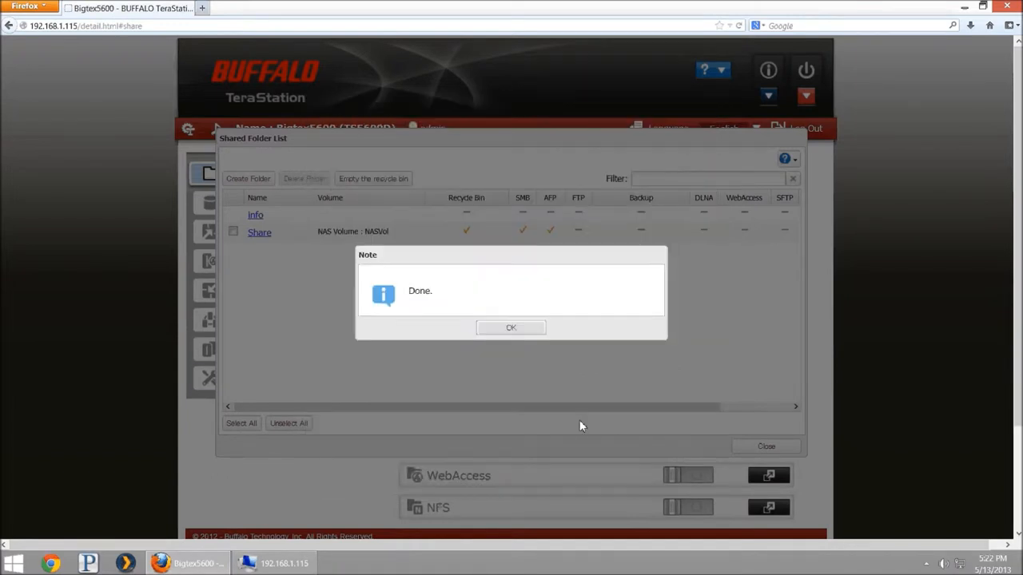
left_click(511, 328)
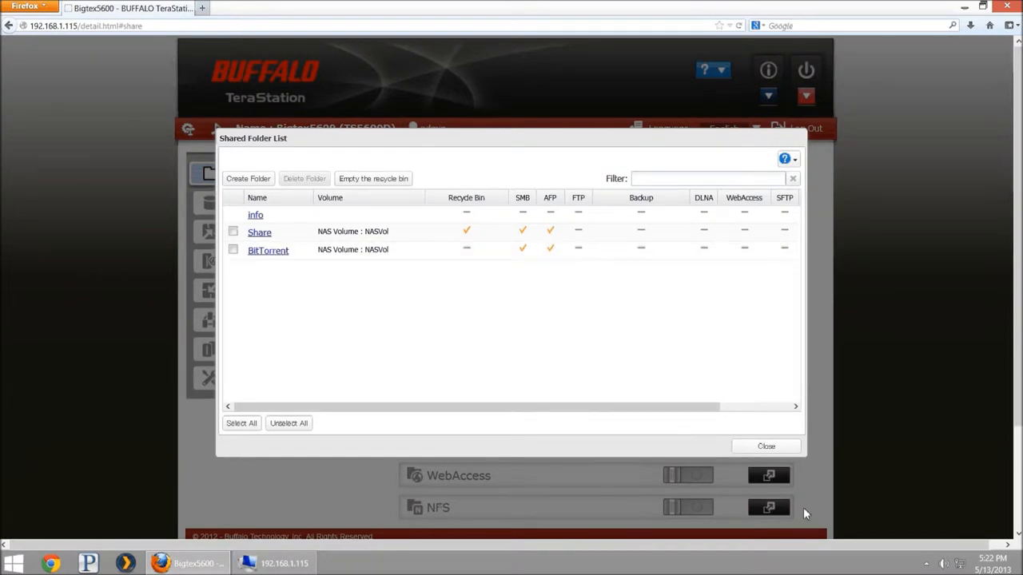
left_click(764, 446)
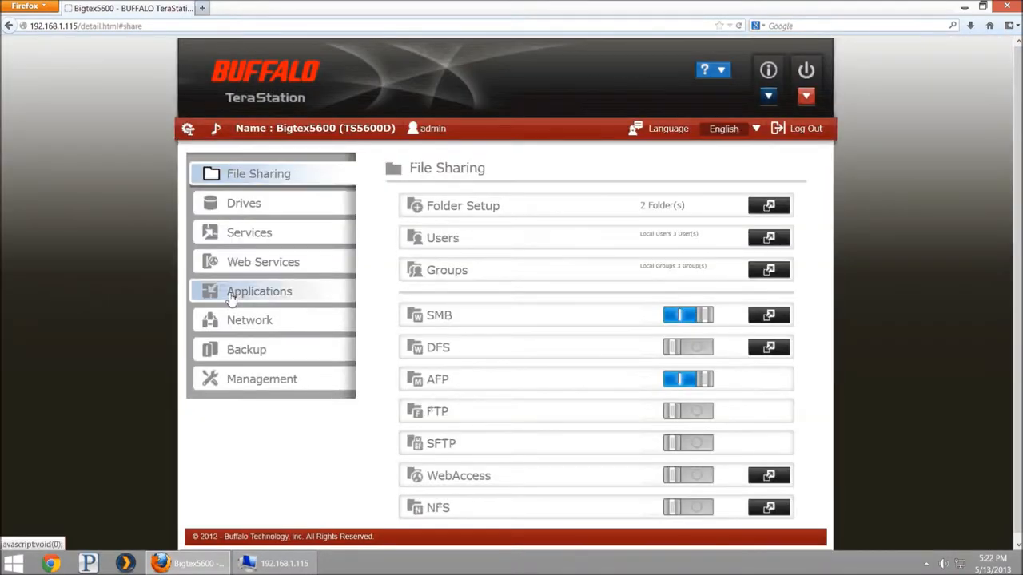
Reach the BitTorrent settings under Applications and make them editable
left_click(259, 291)
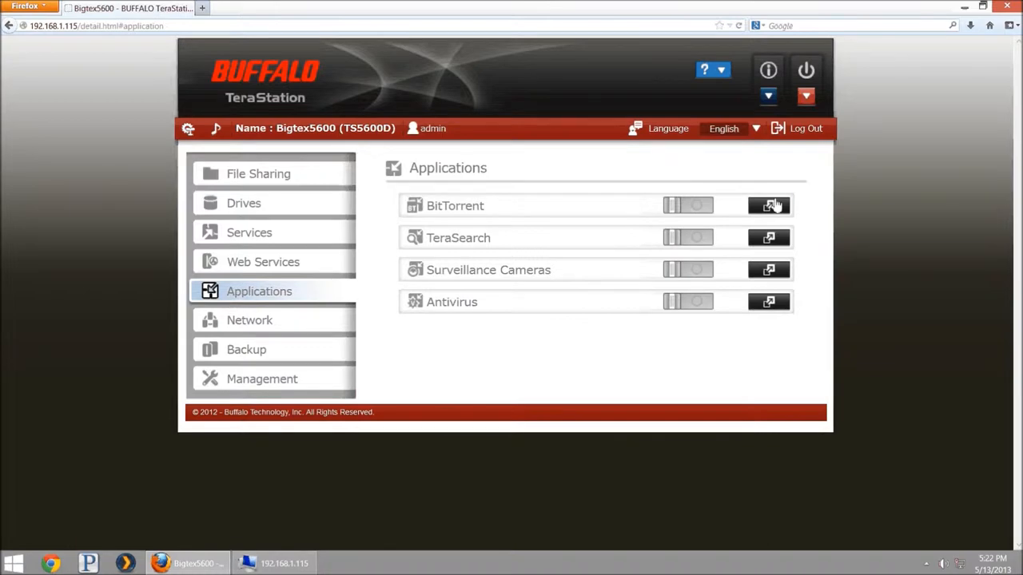
left_click(767, 205)
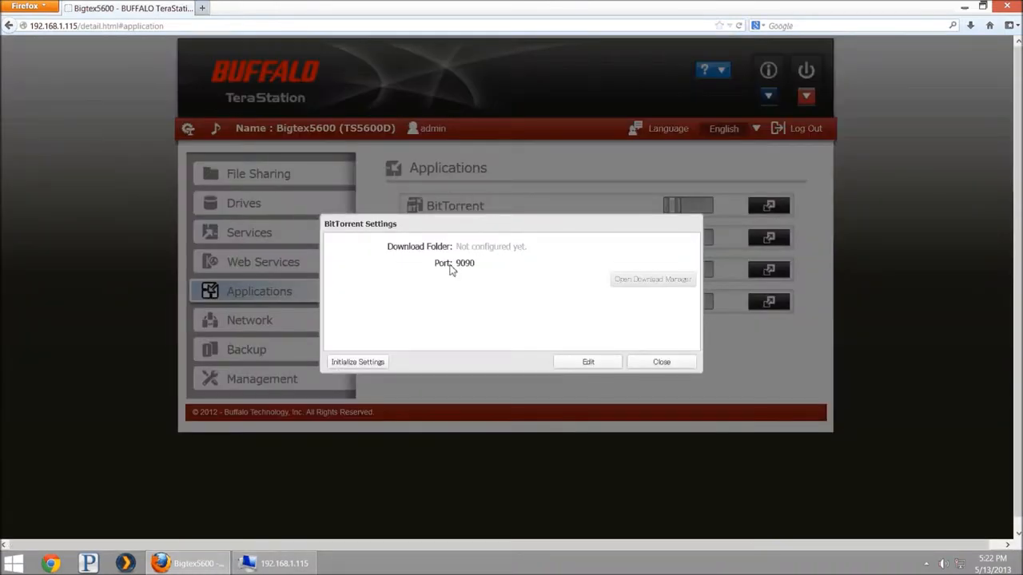
left_click(588, 361)
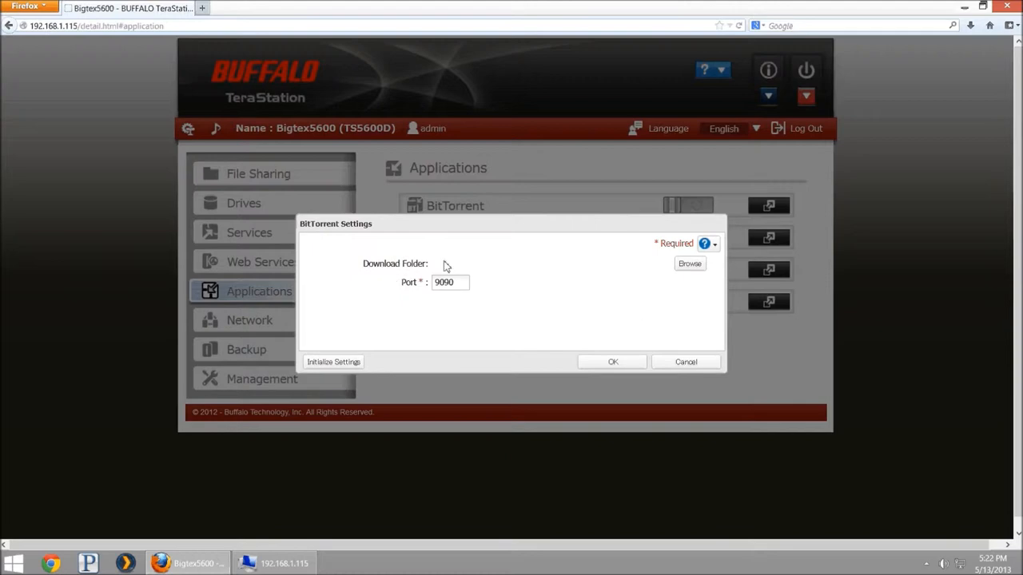
Choose the BitTorrent share as the download folder, keep port 9090, and save
left_click(689, 263)
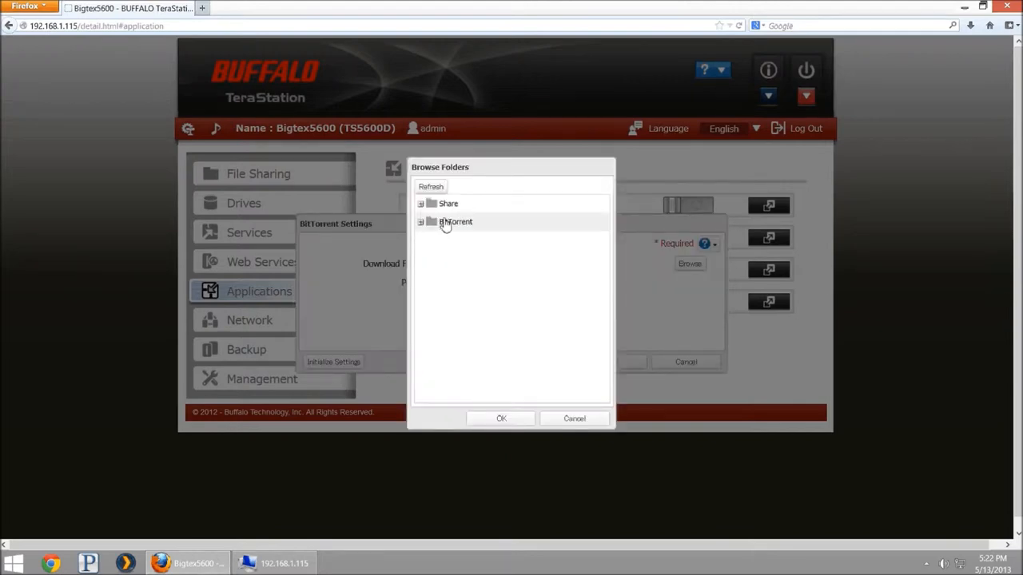
left_click(502, 419)
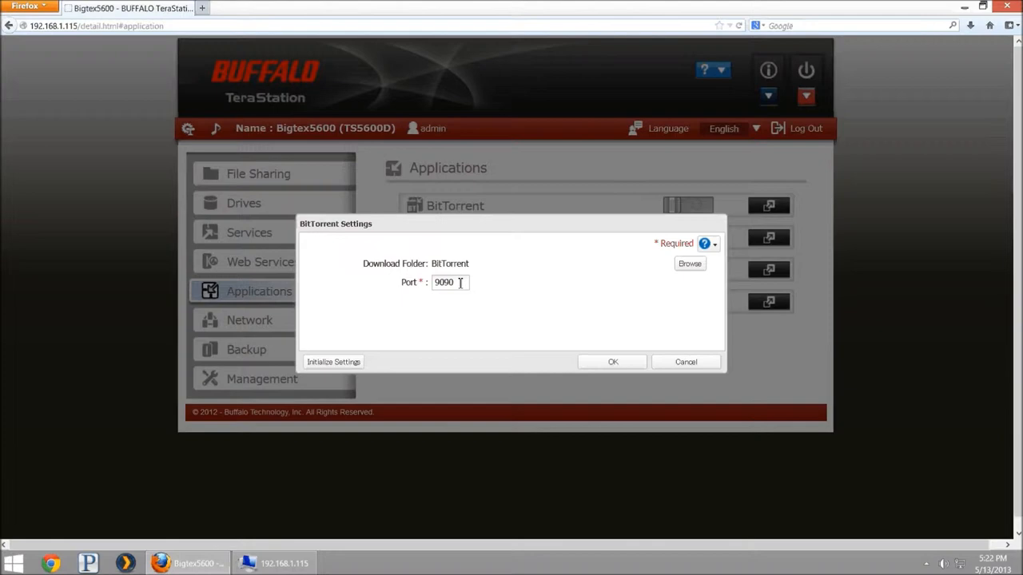
left_click(614, 361)
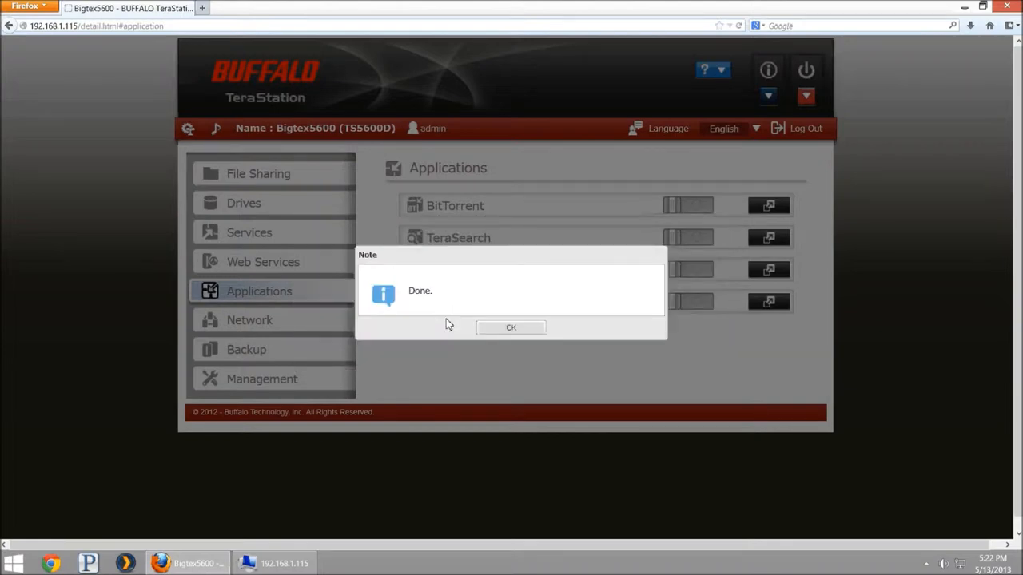
left_click(511, 327)
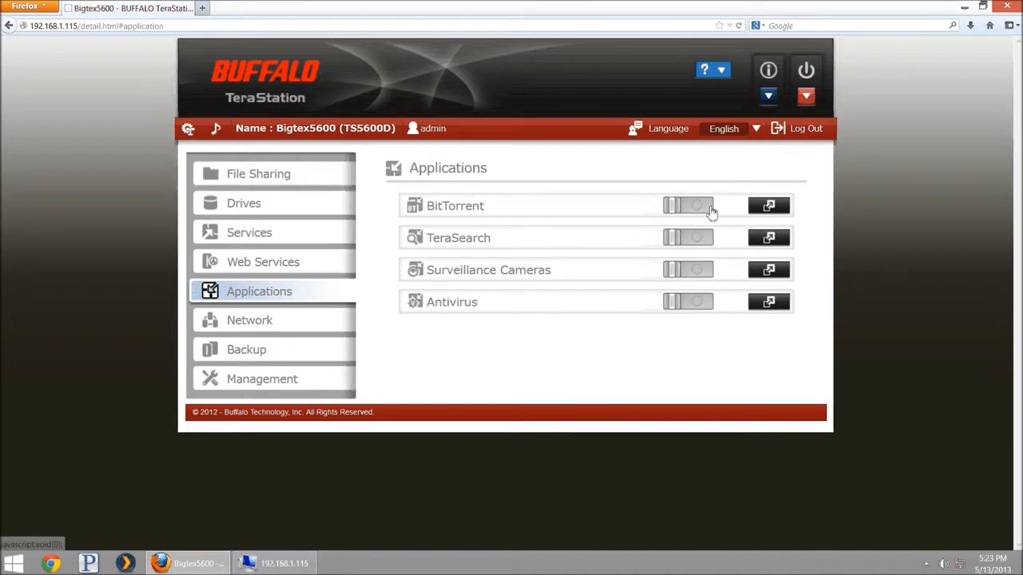
Switch the BitTorrent service on and launch its Download Manager in a new tab
left_click(687, 205)
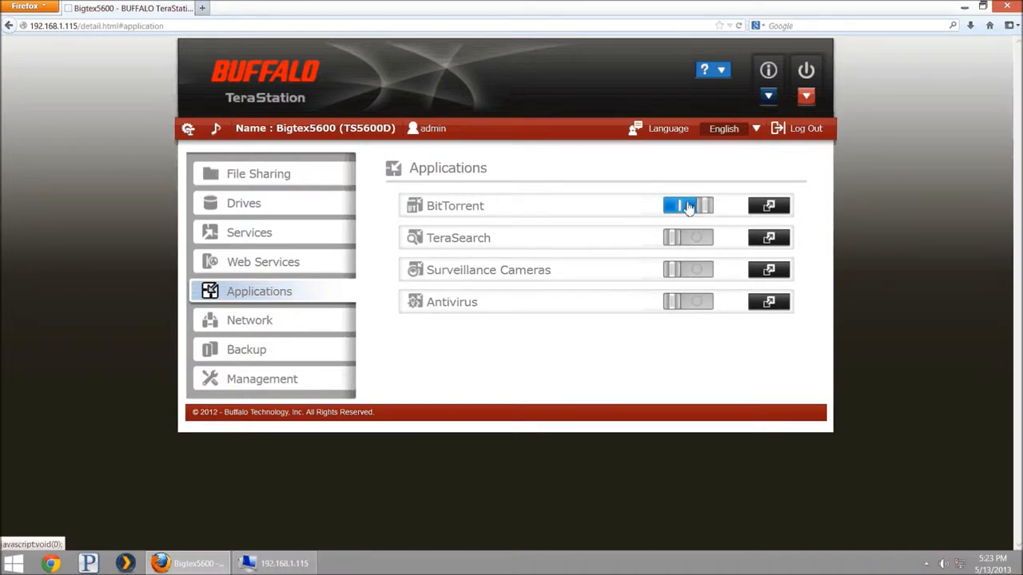
left_click(767, 204)
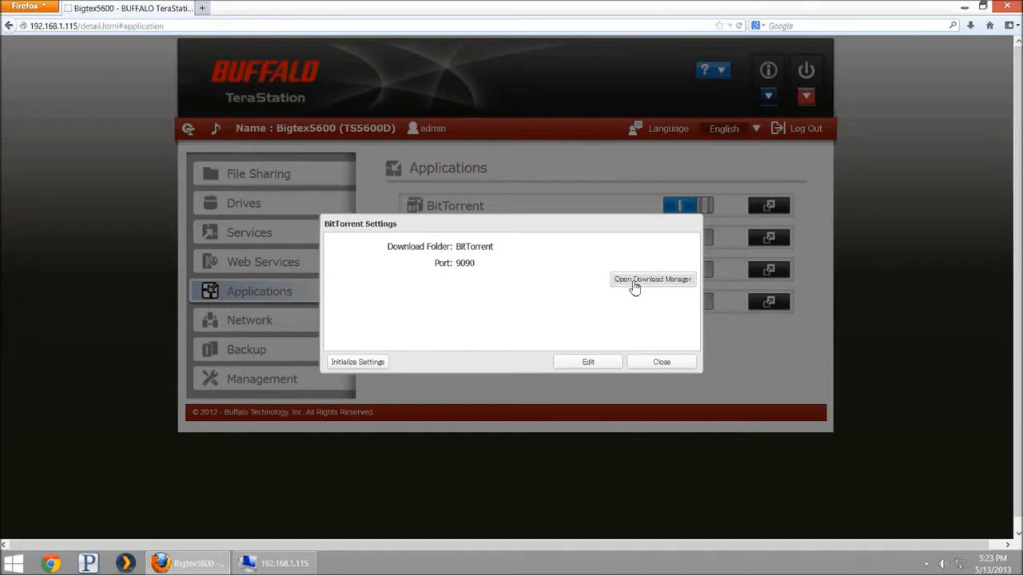
left_click(652, 278)
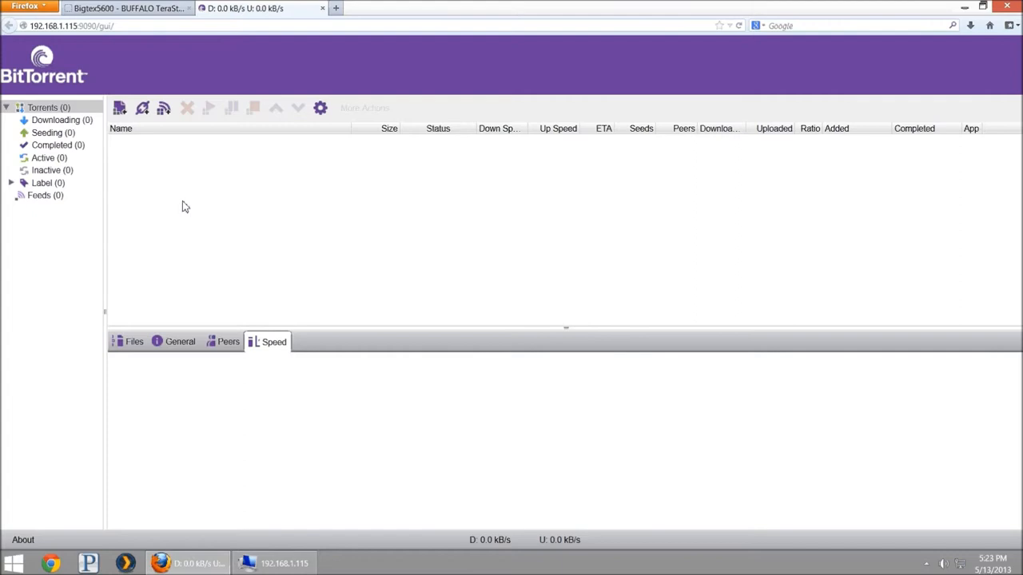
mouse_move(111, 78)
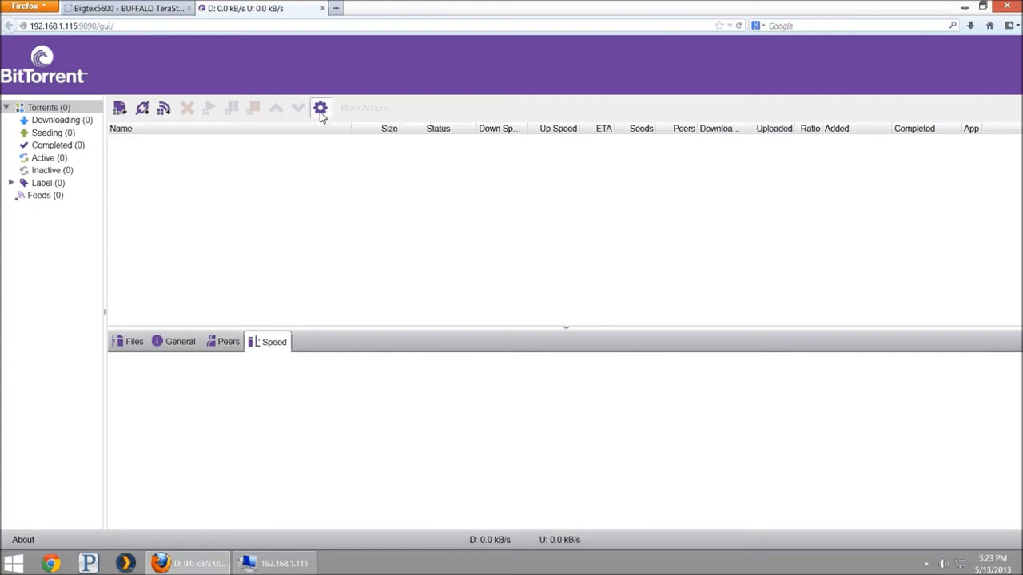
In Web UI preferences set Authentication to username admin with a password and save
left_click(320, 109)
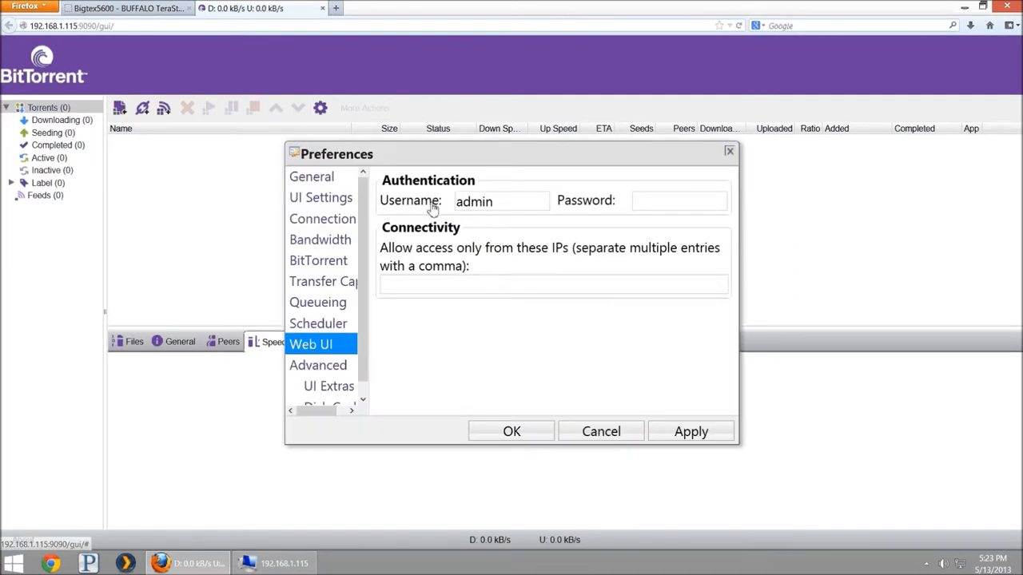
left_click(679, 201)
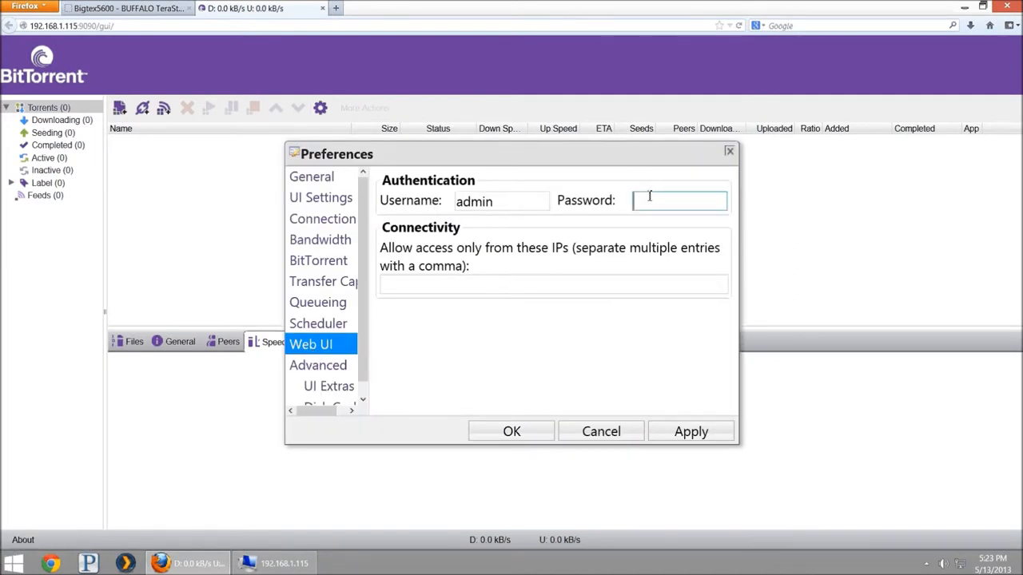
type("password")
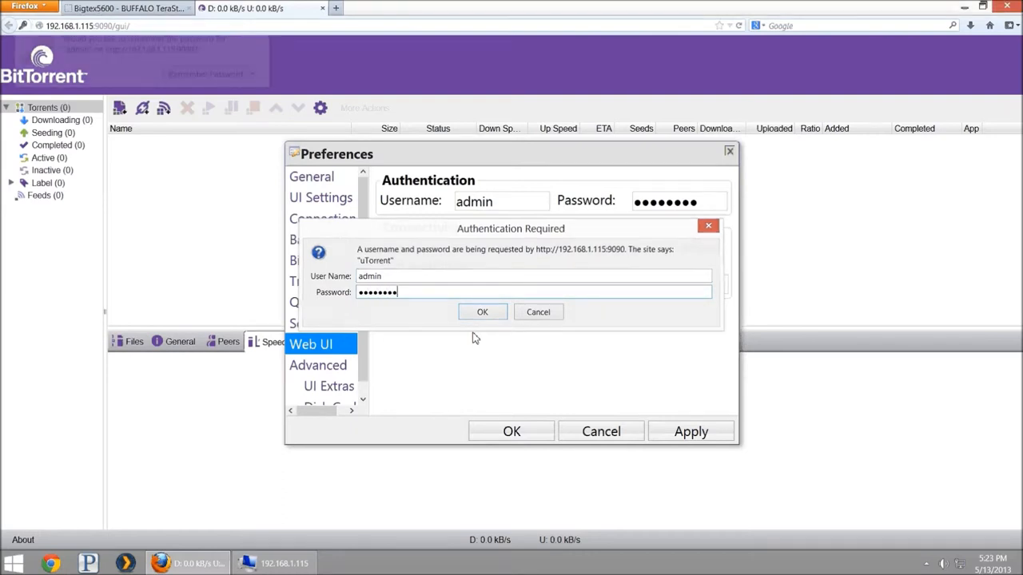
left_click(483, 311)
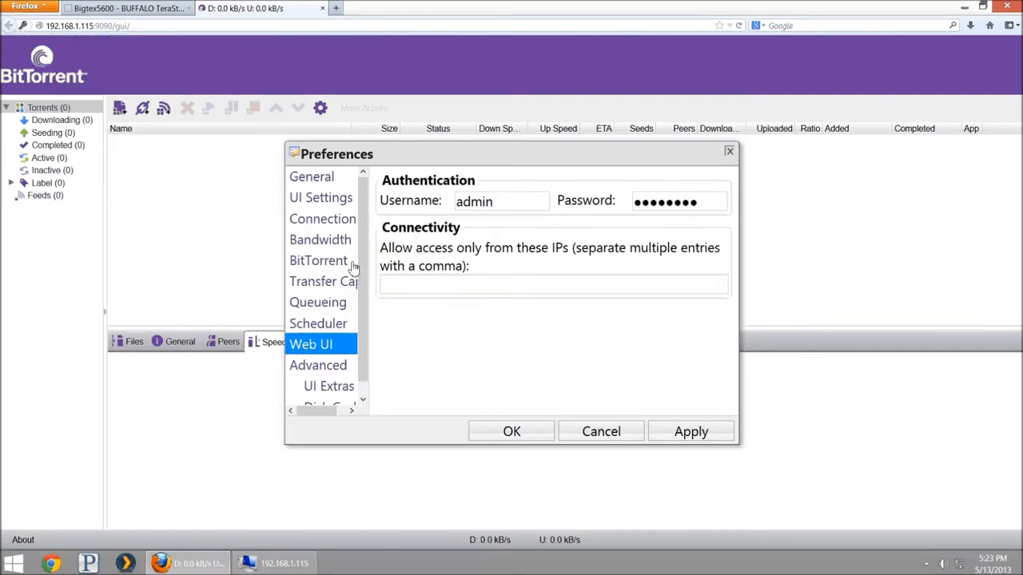
left_click(511, 431)
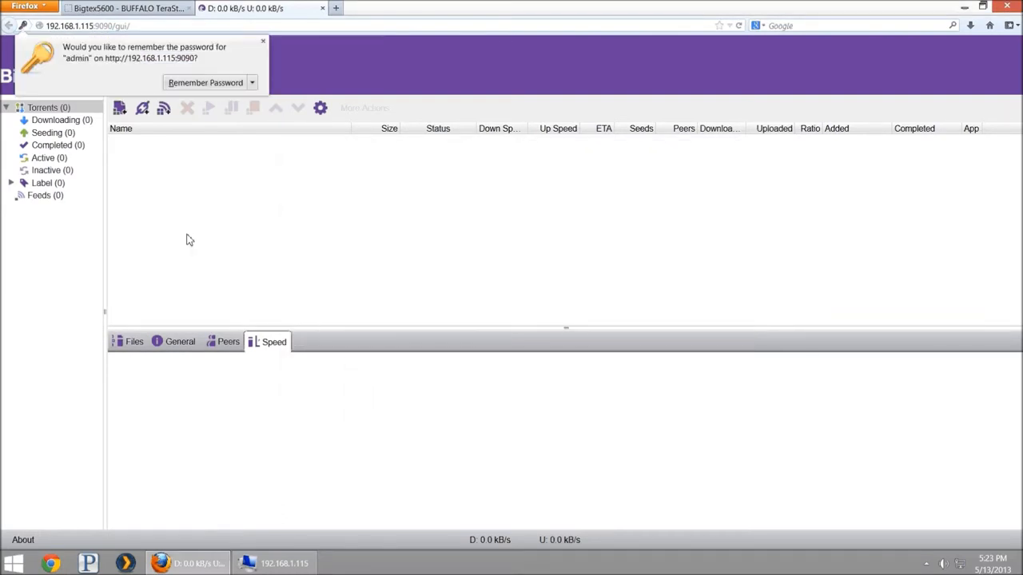
left_click(262, 42)
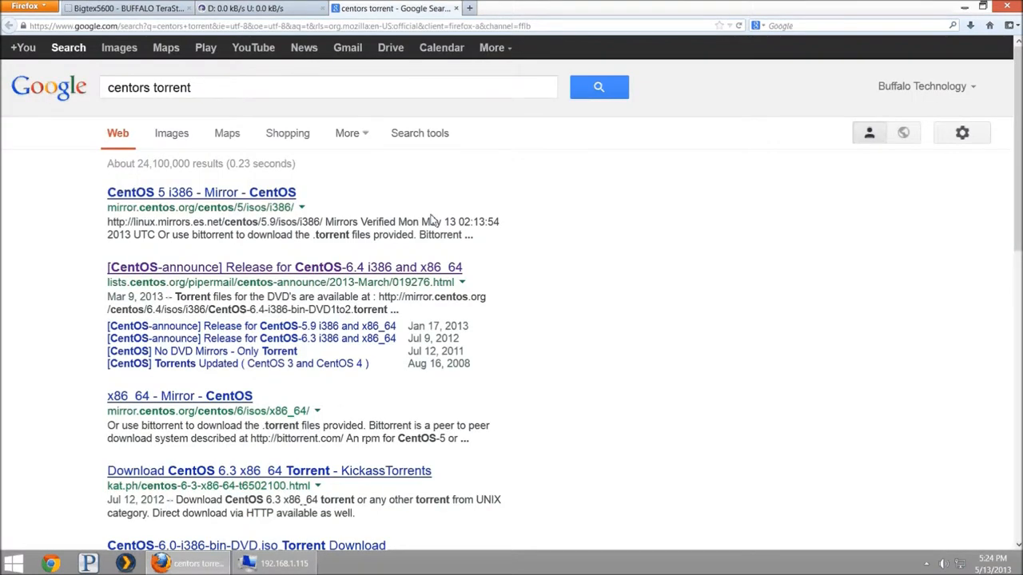
From the 'centos torrent' results, copy the CentOS 6.4 i386 DVD .torrent link address
left_click(284, 267)
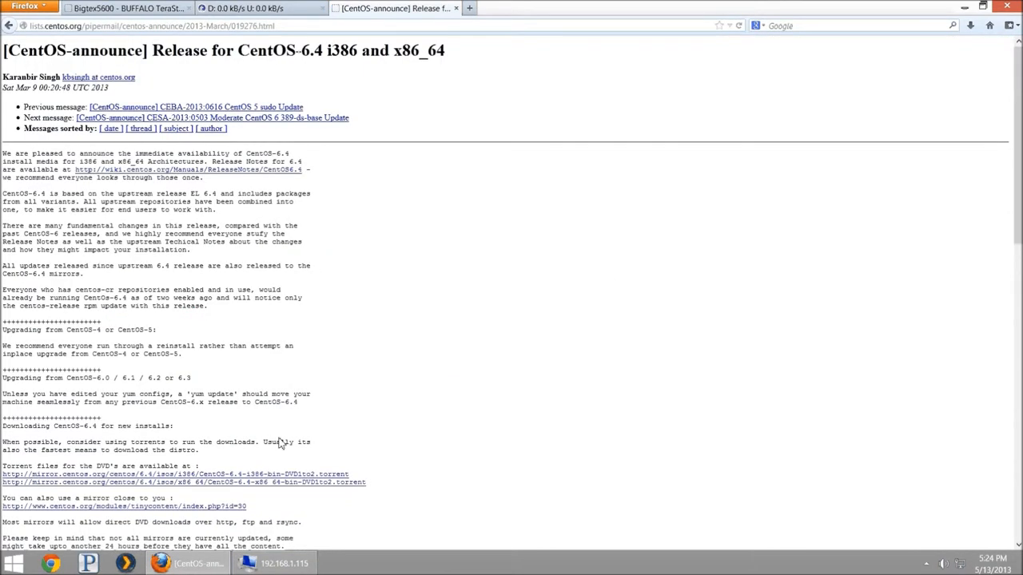
right_click(177, 473)
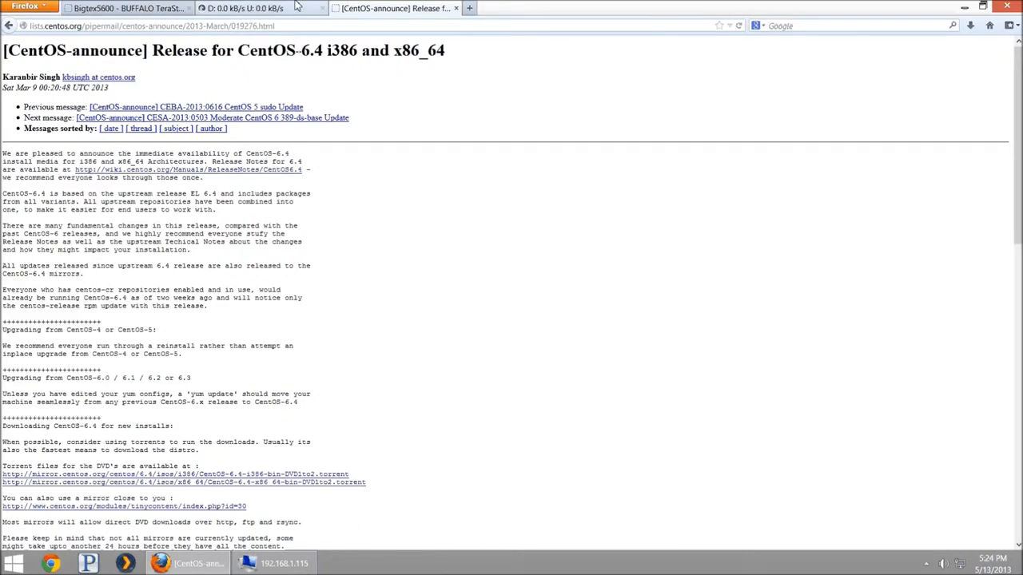
left_click(240, 8)
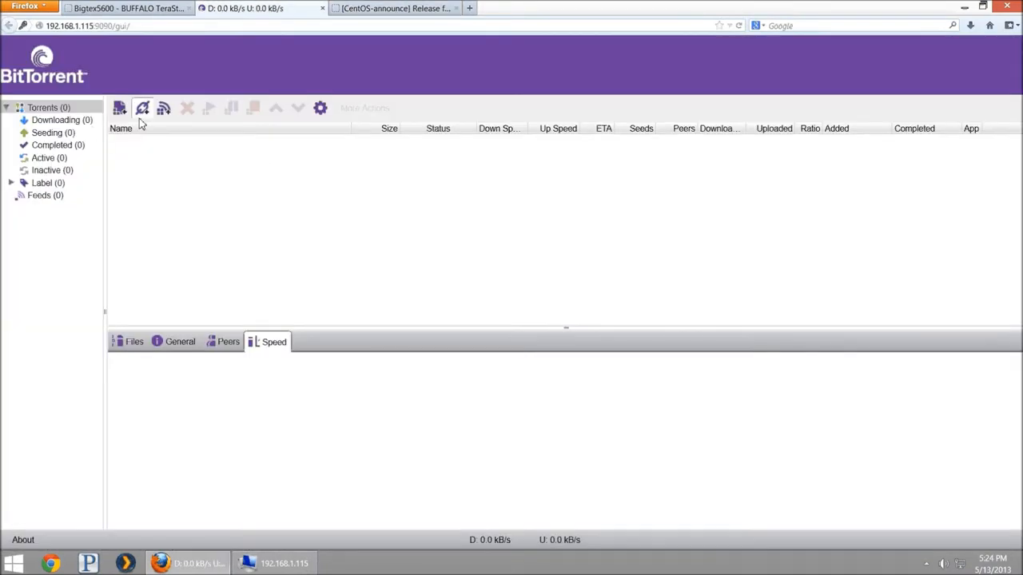
Add CentOS-6.4-i386-bin-DVD1to2.torrent by URL so it starts downloading
left_click(143, 109)
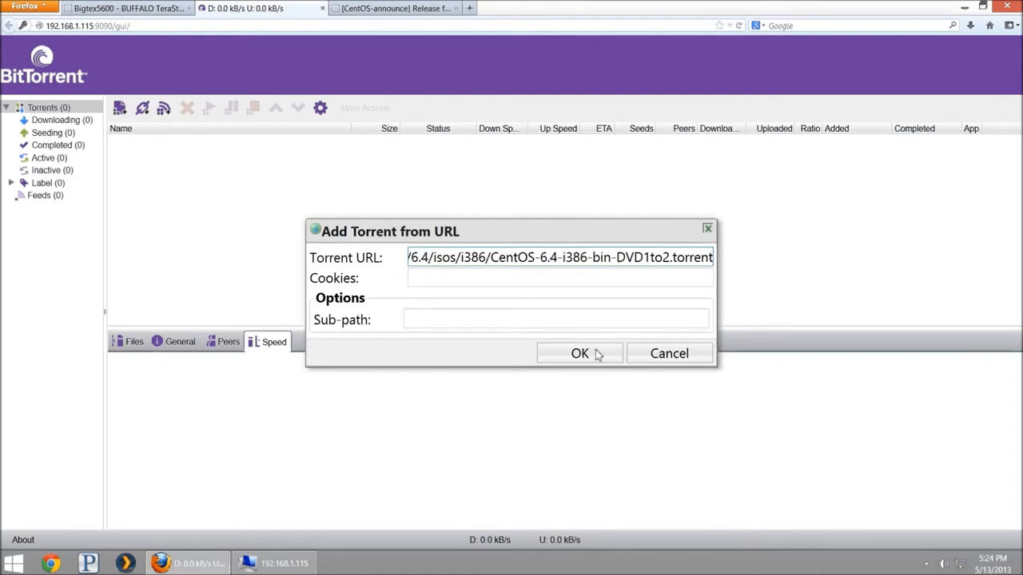
left_click(578, 353)
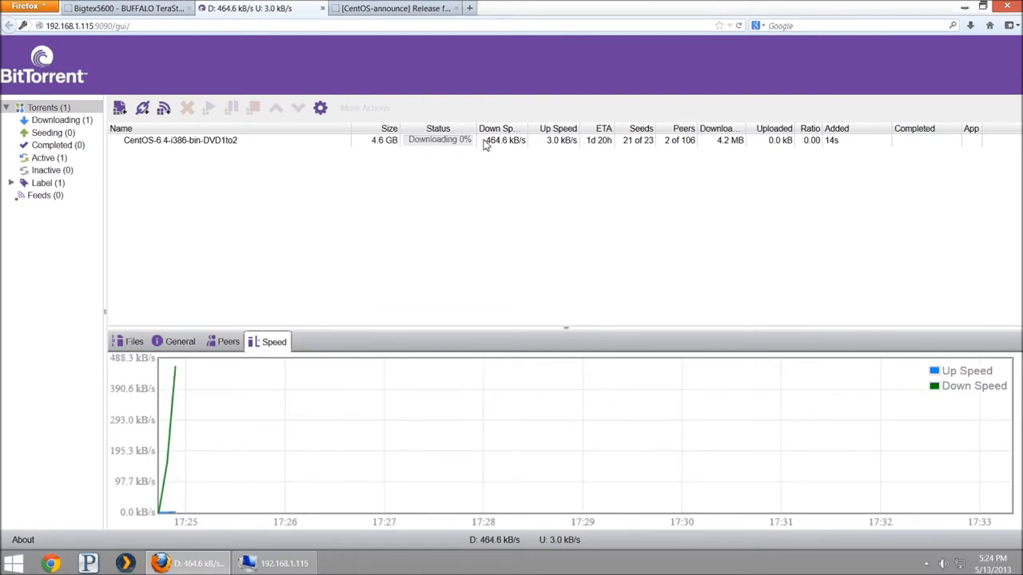
mouse_move(333, 198)
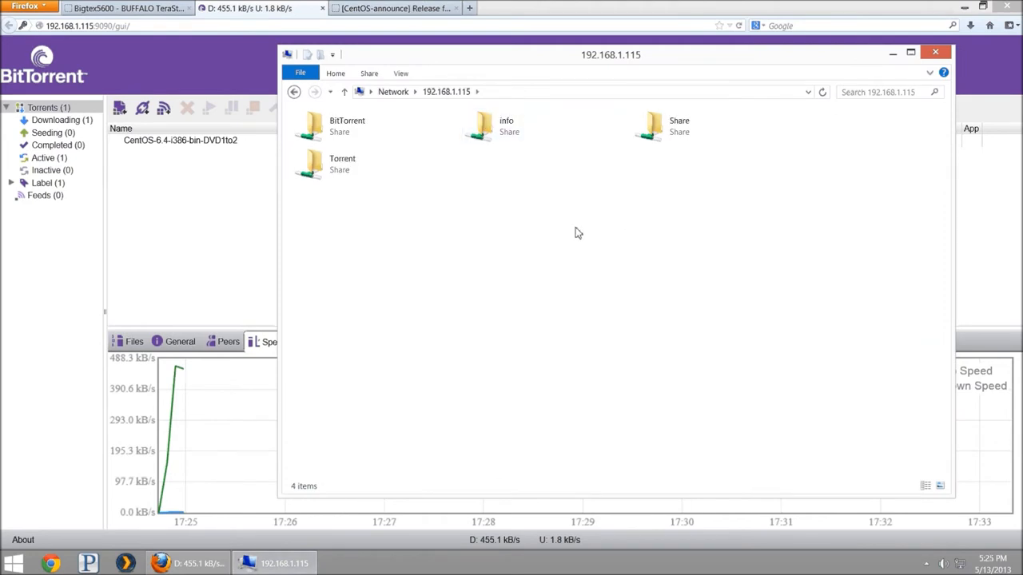
Browse \\192.168.1.115\BitTorrent into the bittorrent folder and its subfolder holding the torrent data
left_click(348, 126)
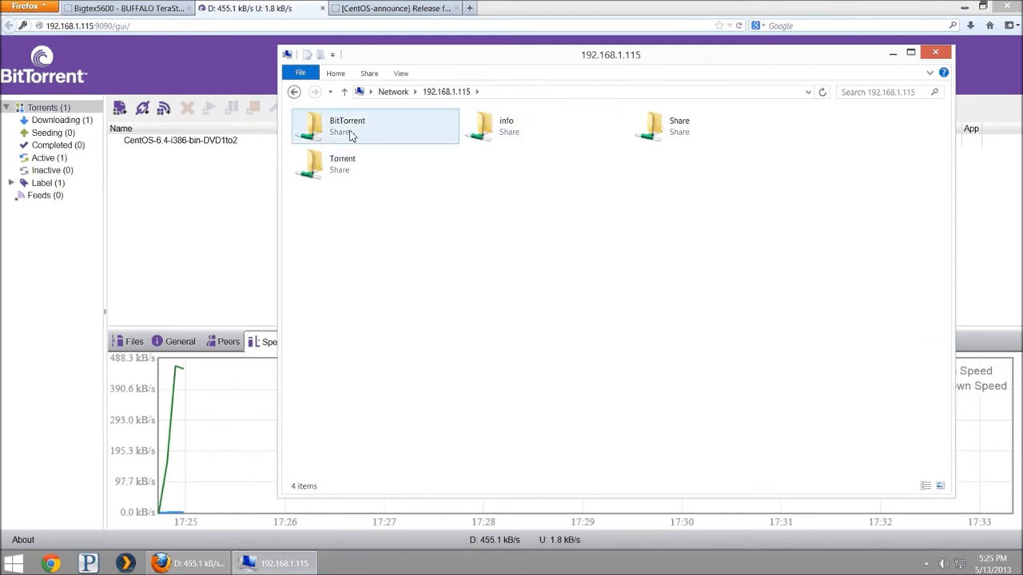
double_click(347, 124)
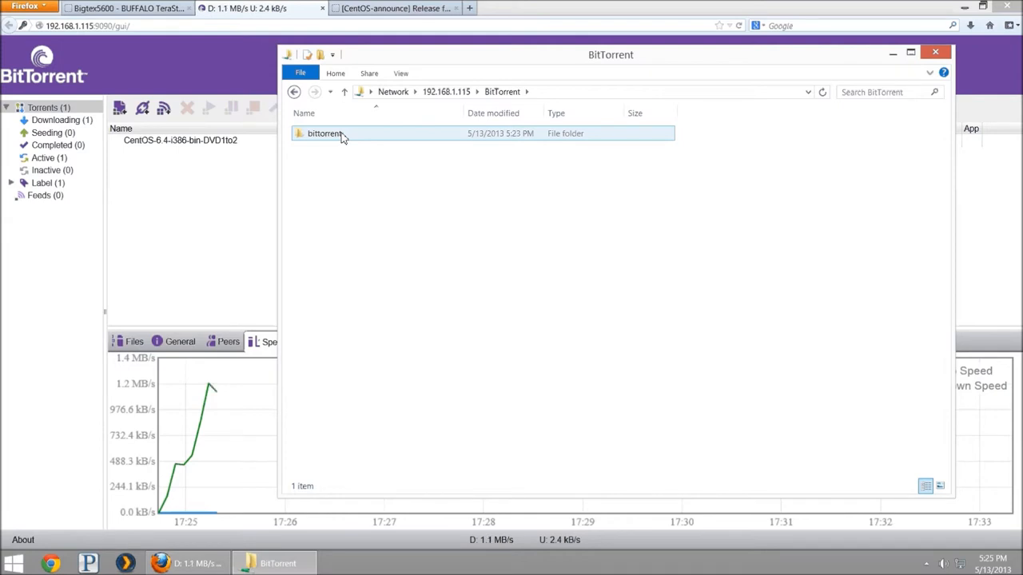
left_click(323, 135)
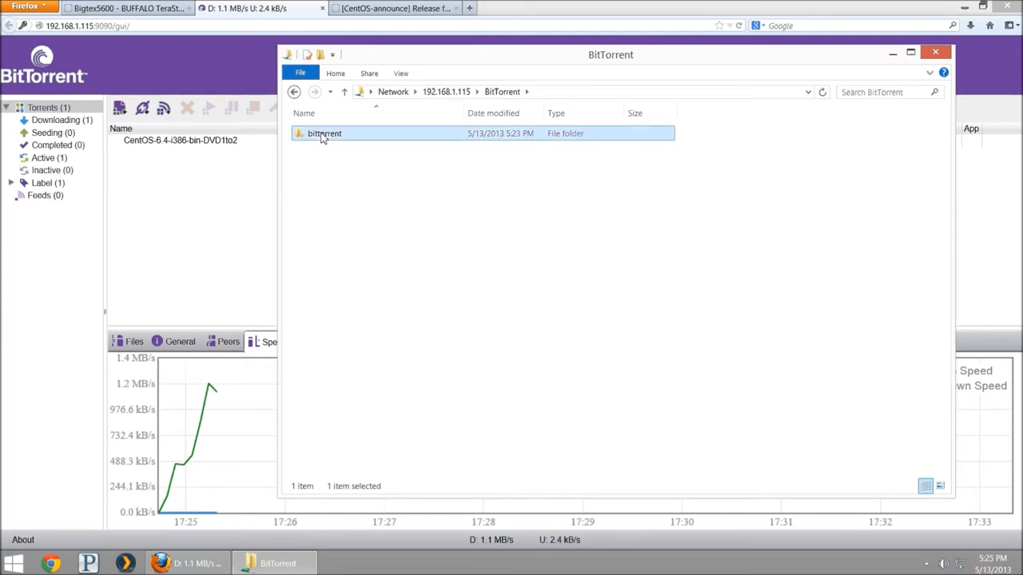
double_click(323, 134)
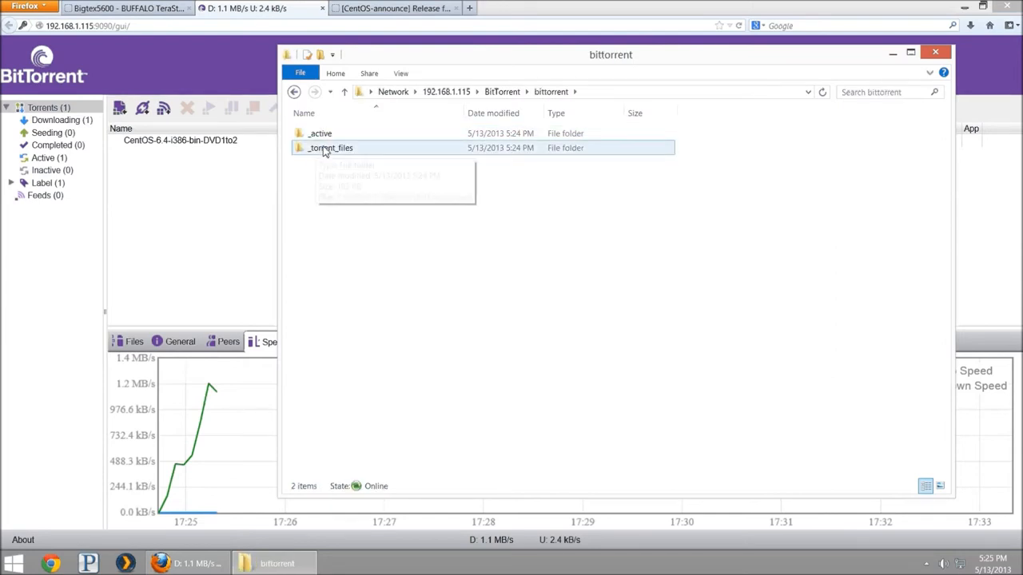
double_click(329, 147)
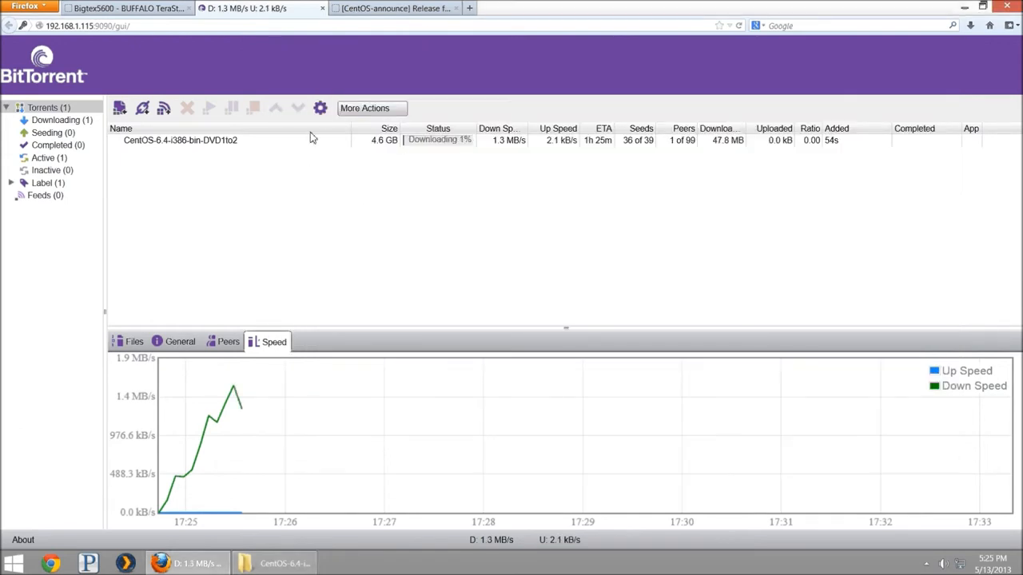
left_click(320, 109)
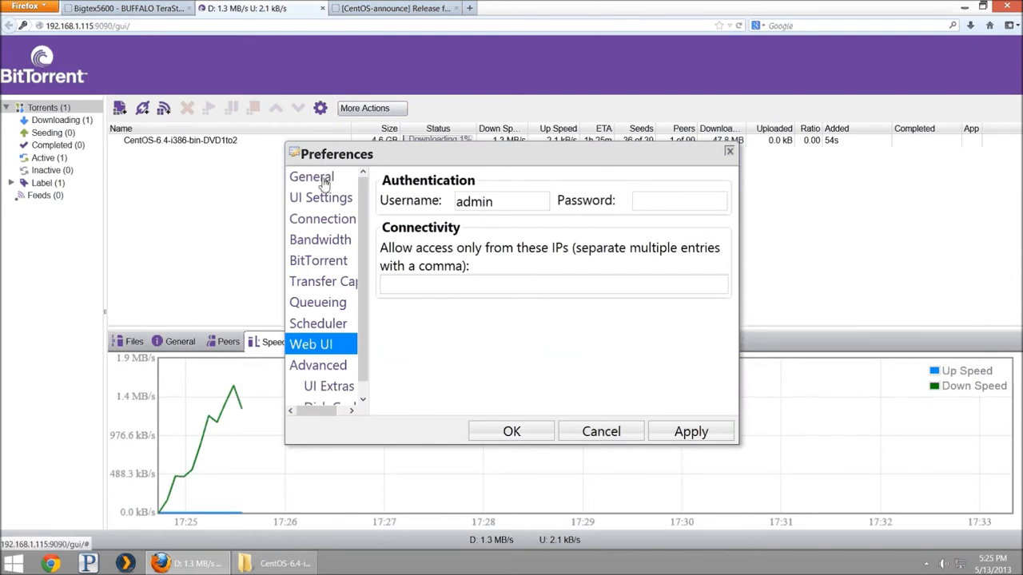
left_click(319, 239)
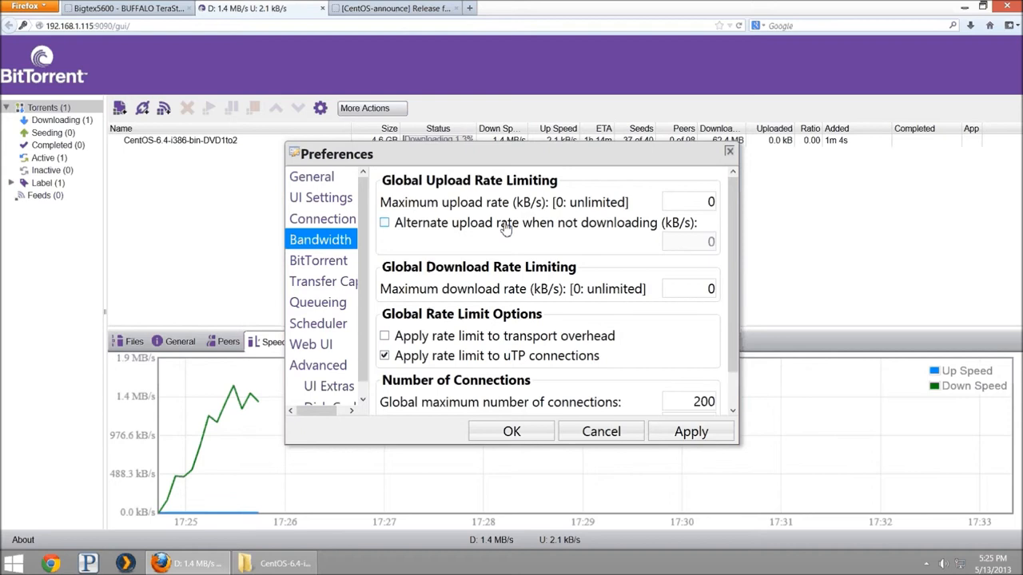
scroll("down", 3)
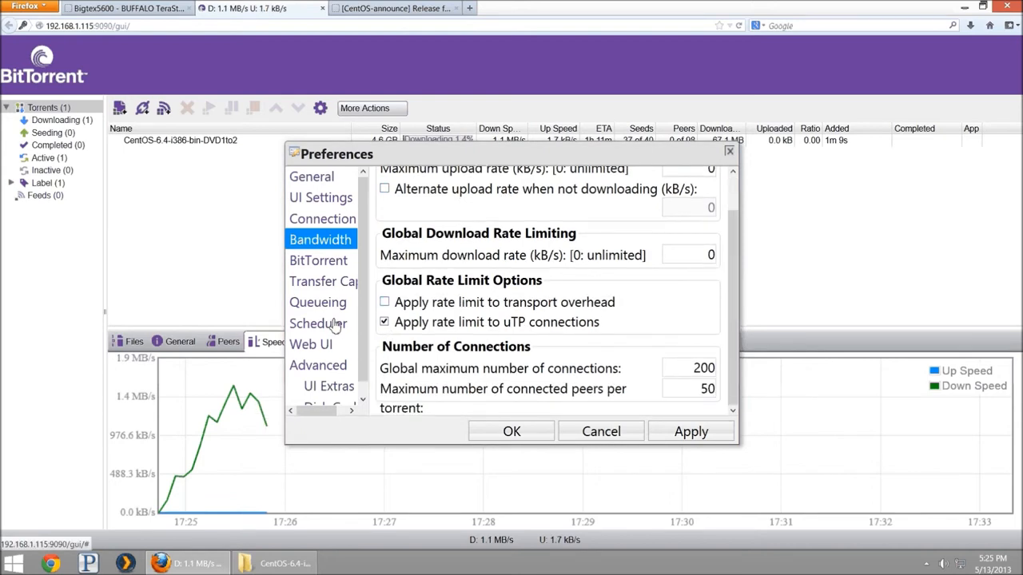
left_click(318, 303)
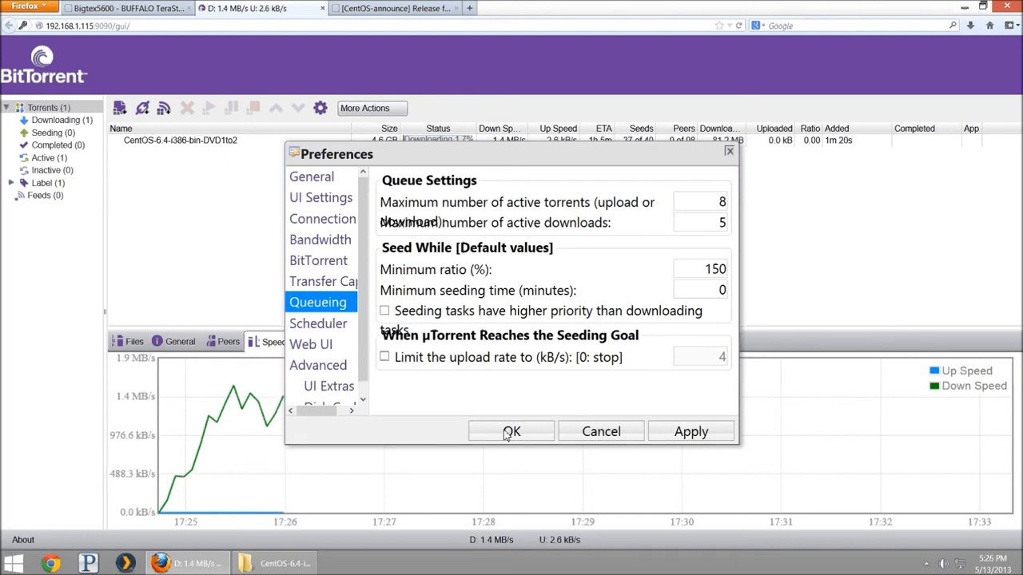
left_click(511, 432)
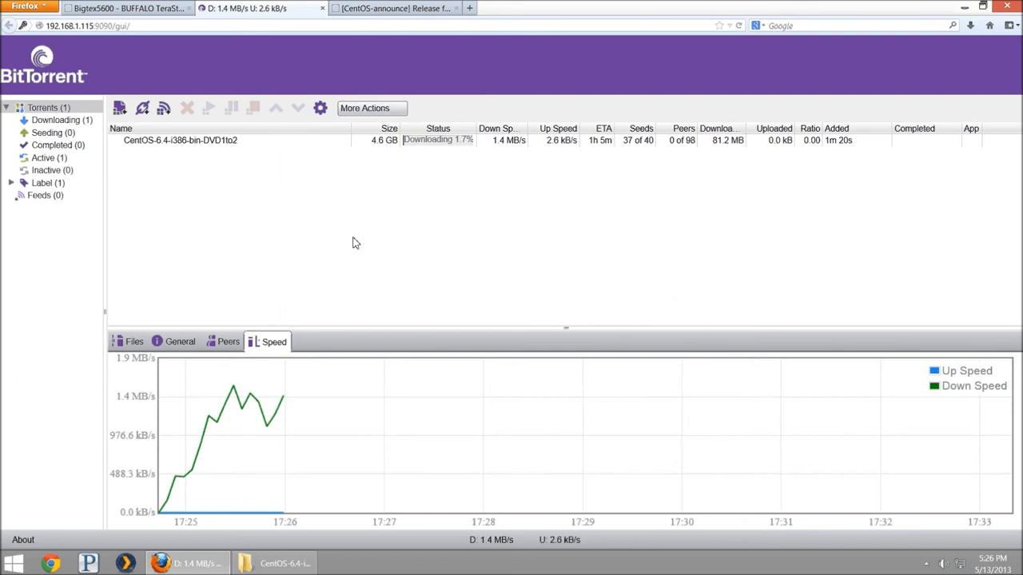
mouse_move(287, 83)
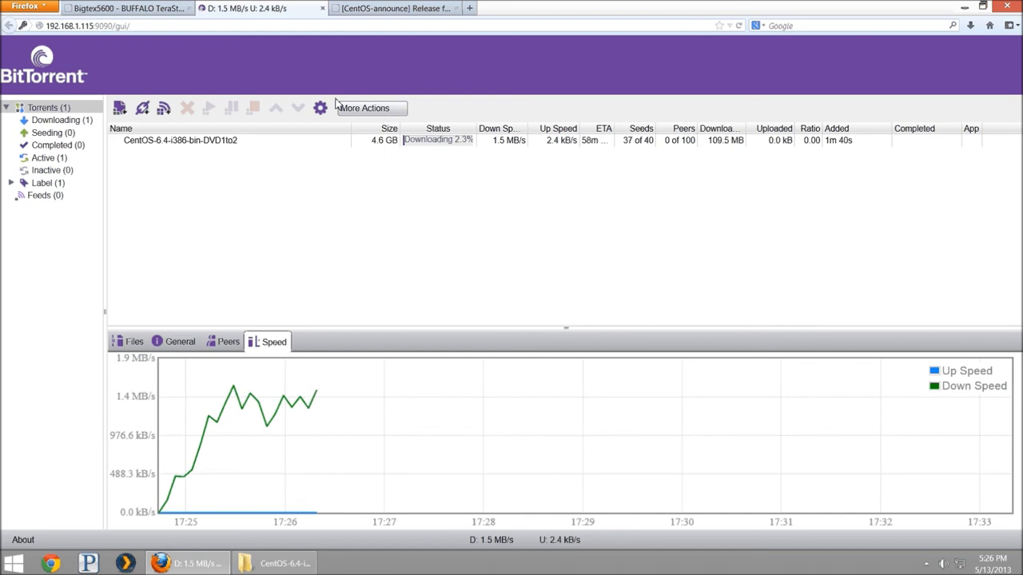
mouse_move(237, 328)
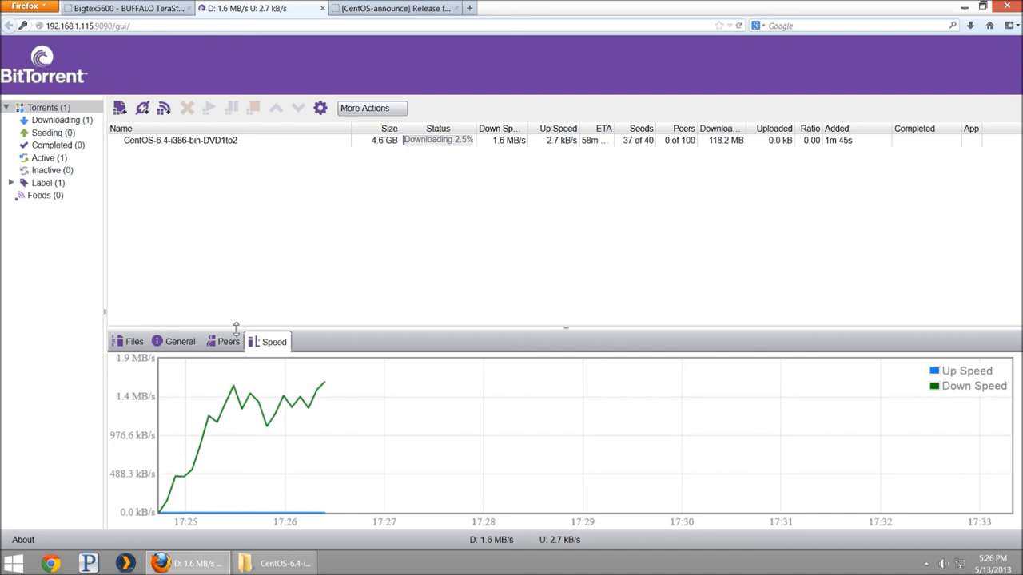
mouse_move(249, 429)
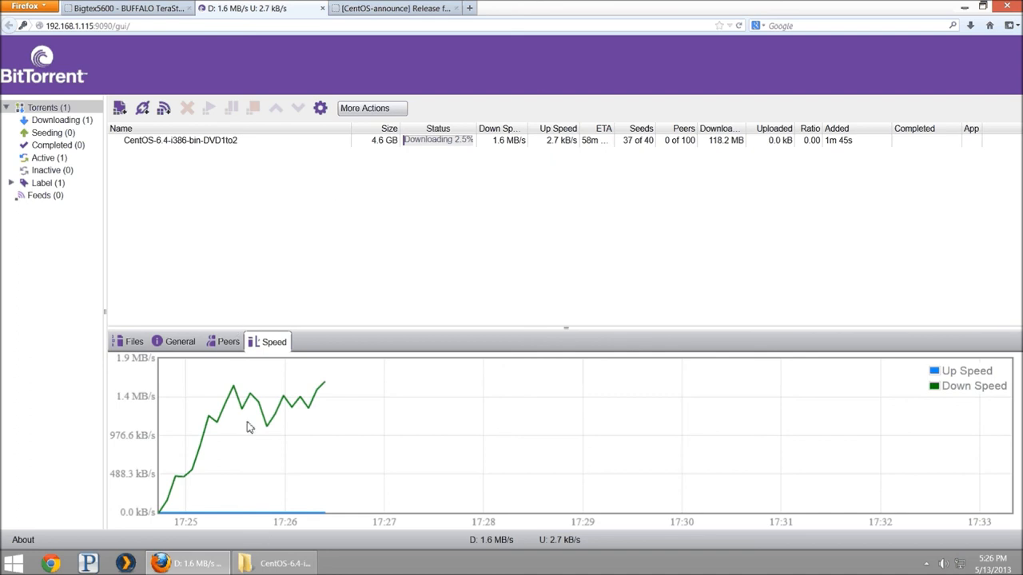